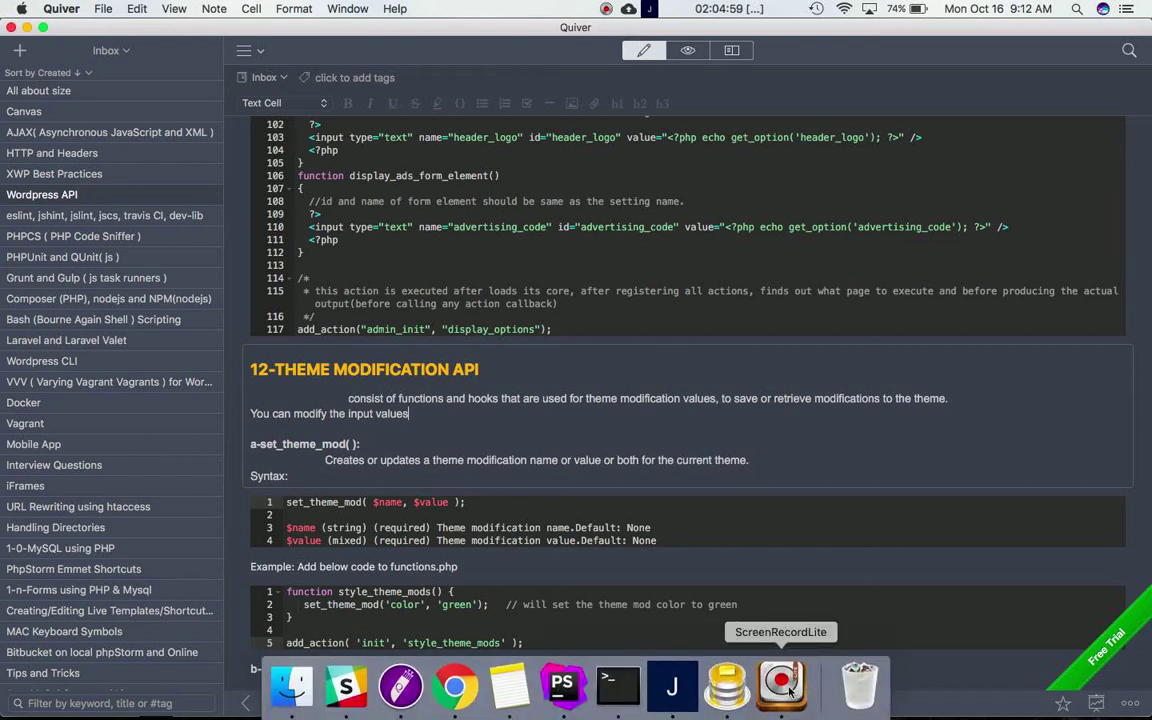
- Show the theme_mods_powen-lite row in wp_options and reveal its serialized option value
scroll(down, 3)
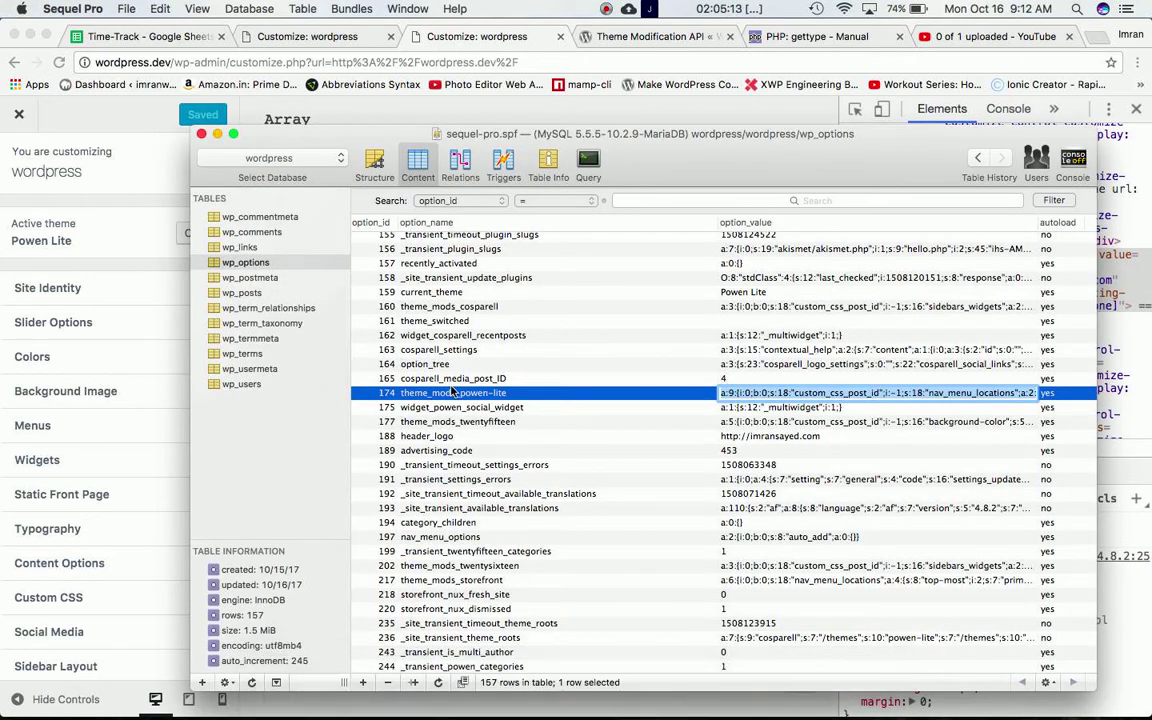
mouse_move(272, 272)
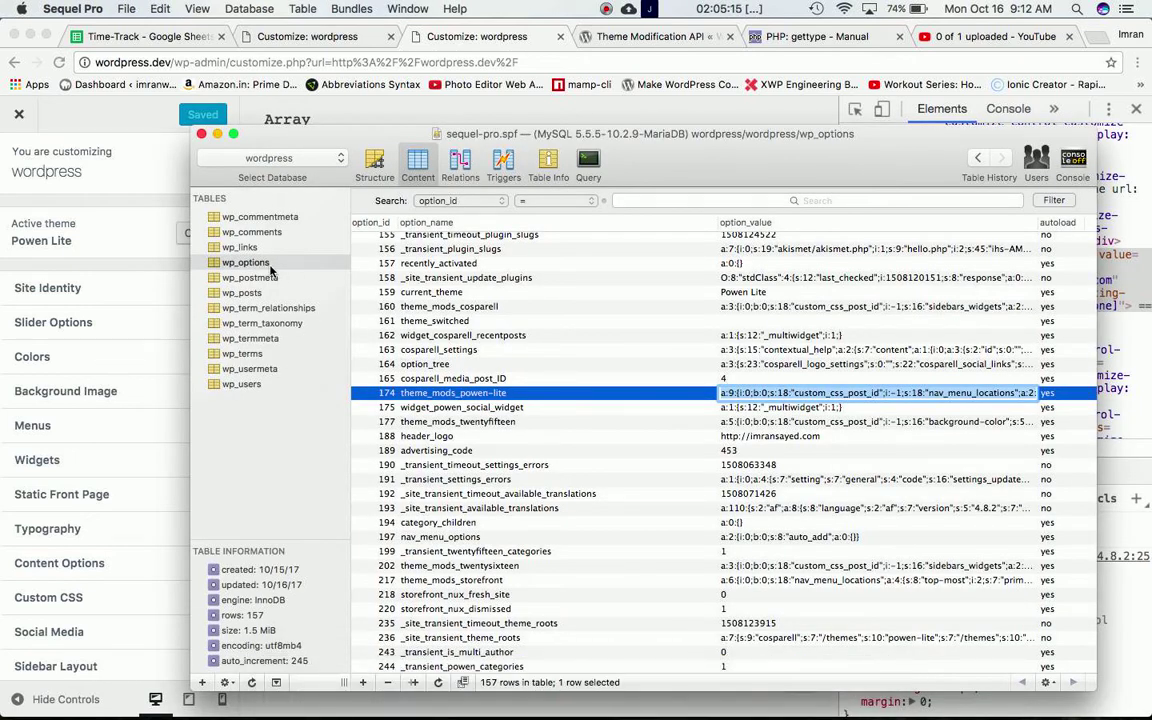
mouse_move(448, 400)
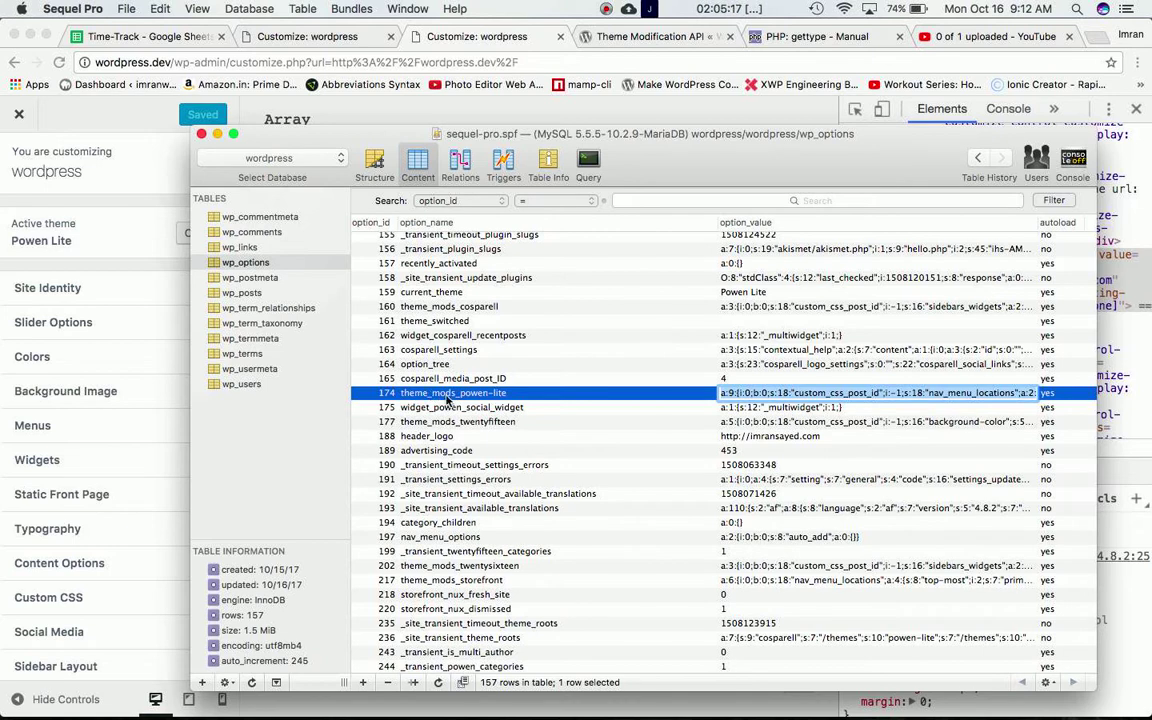
mouse_move(436, 412)
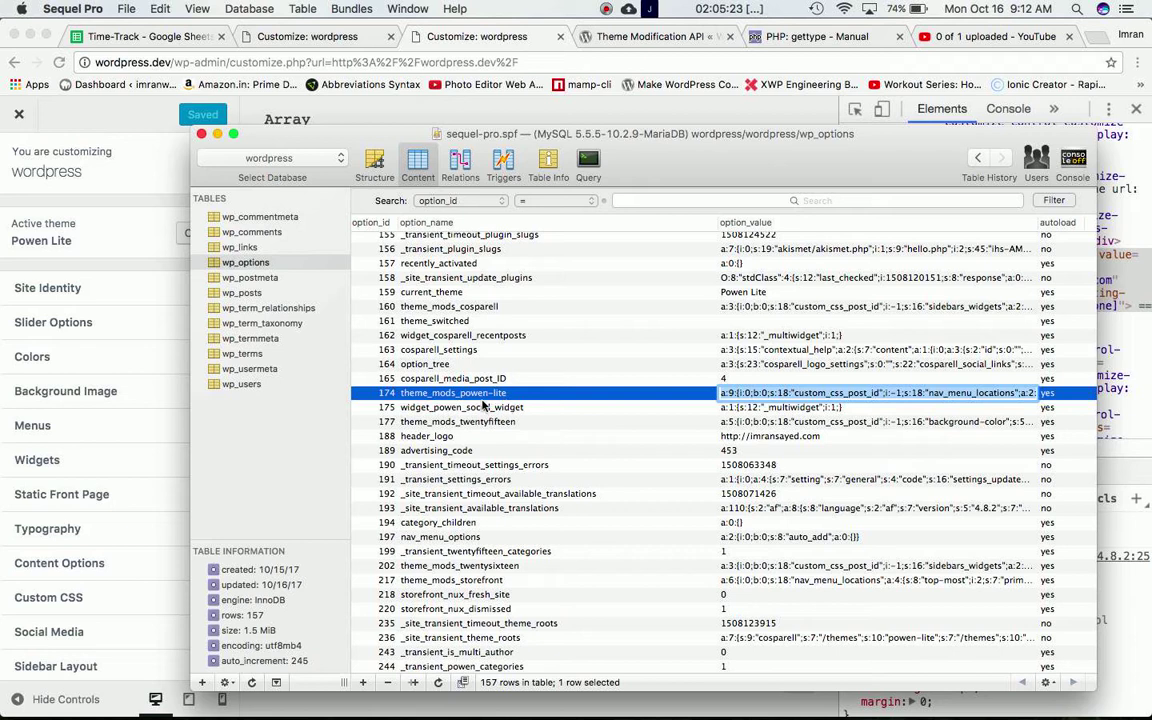
mouse_move(628, 412)
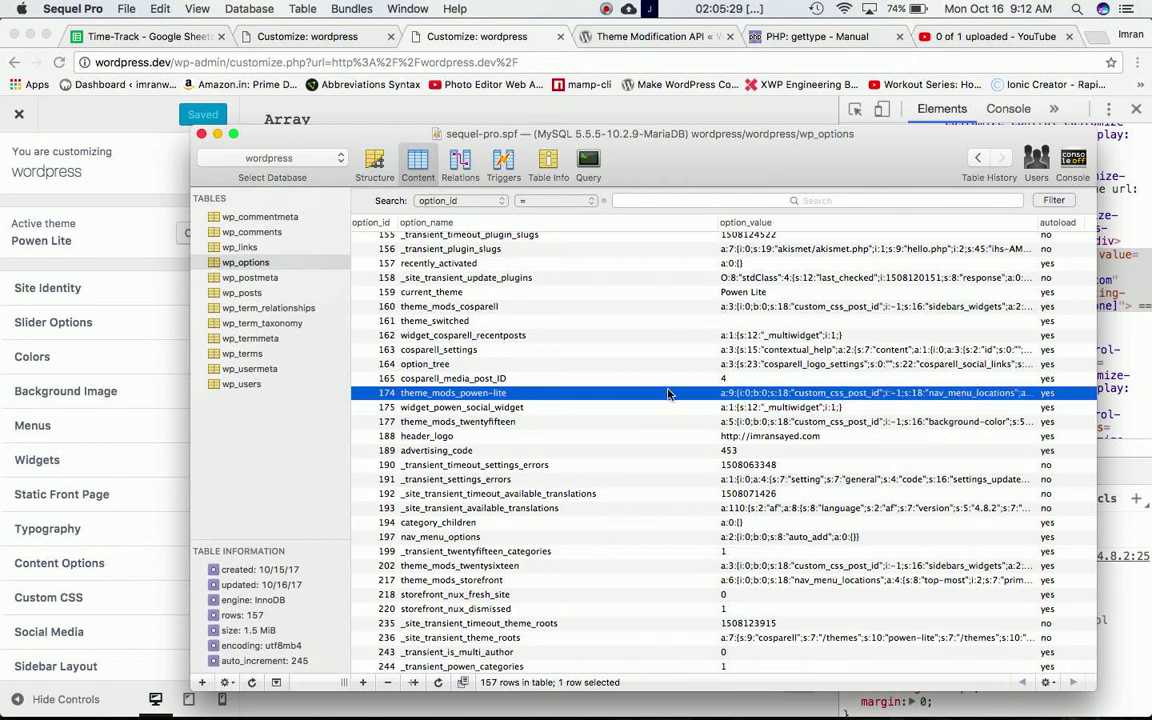
double_click(872, 392)
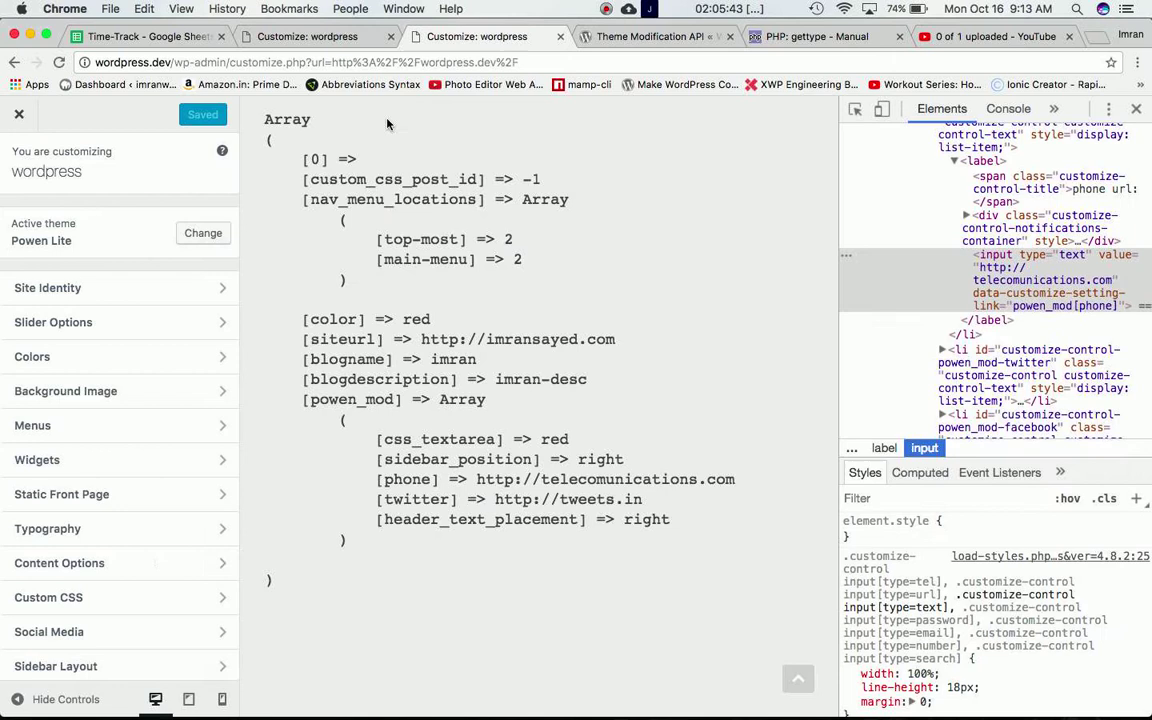
mouse_move(572, 448)
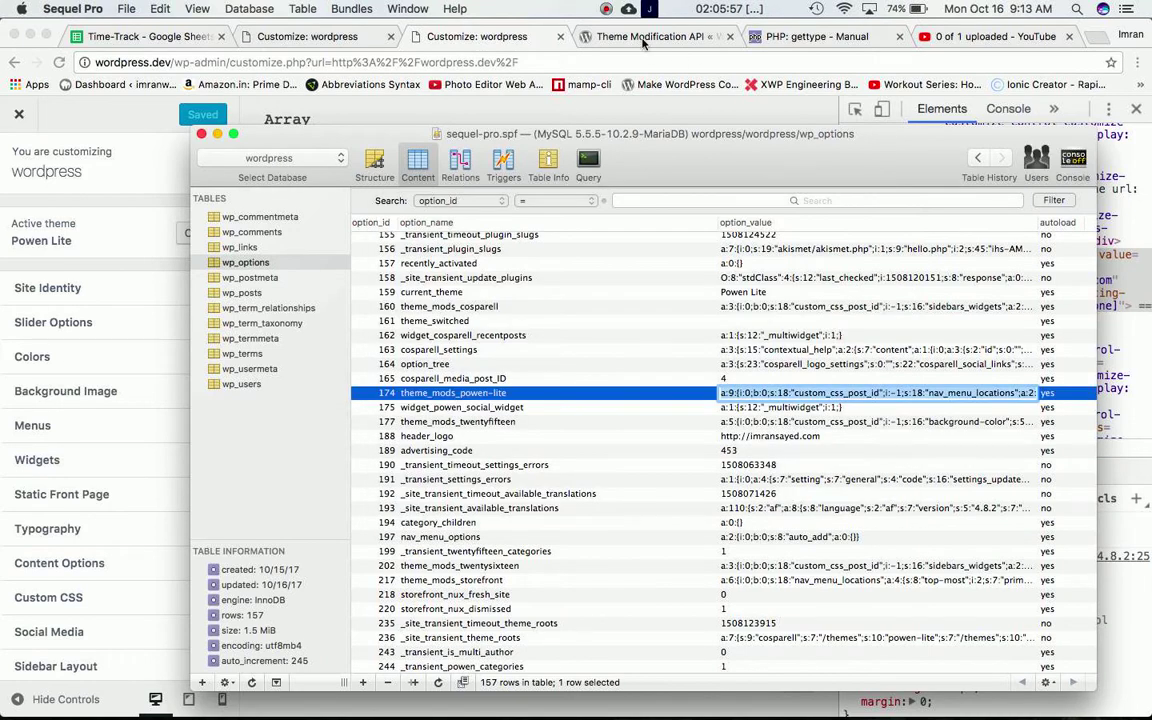
mouse_move(508, 432)
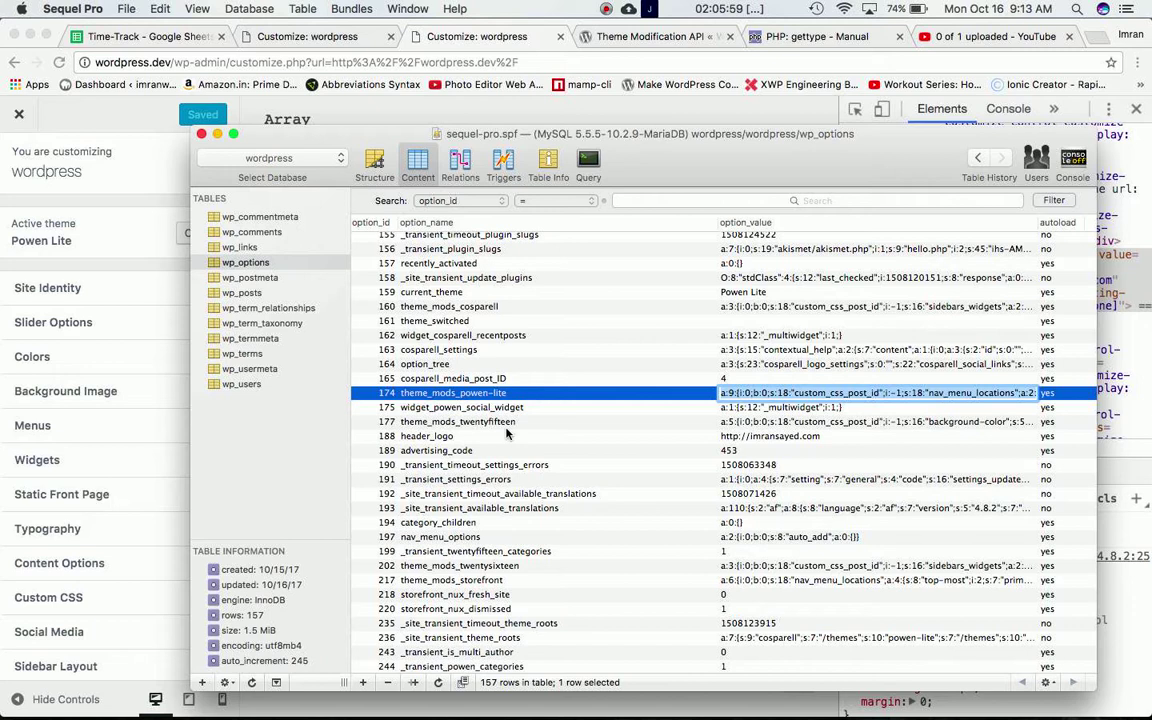